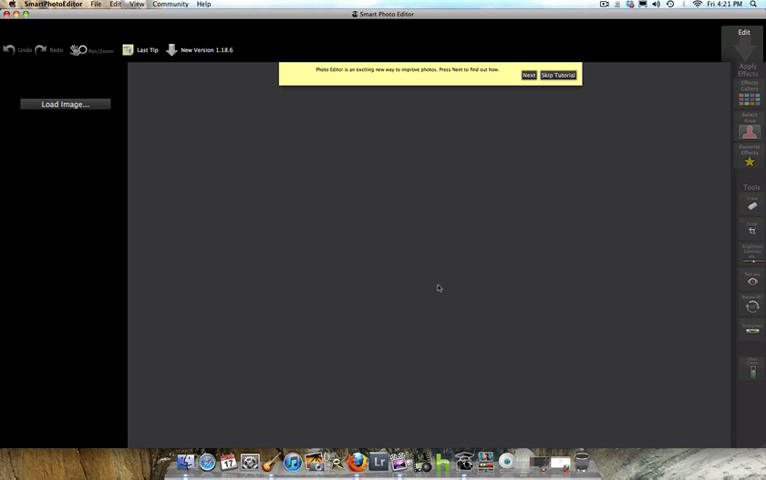
pyautogui.moveTo(587, 225)
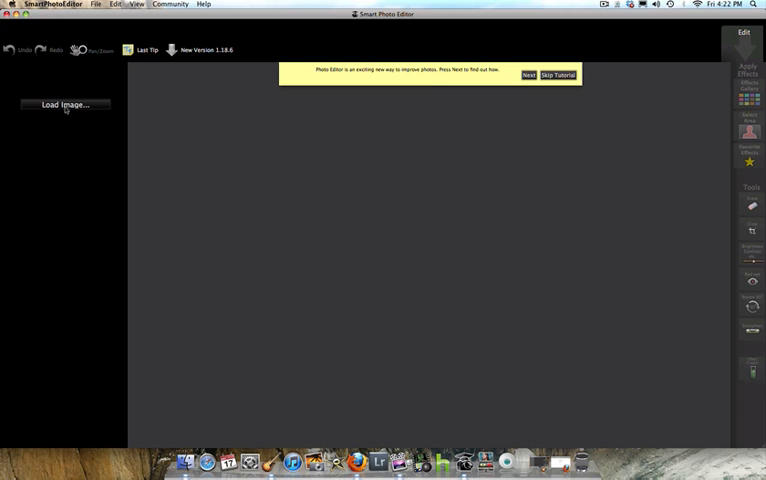
# Load the snowy mountain photo m-1.jpg from the Desktop.
pyautogui.click(64, 104)
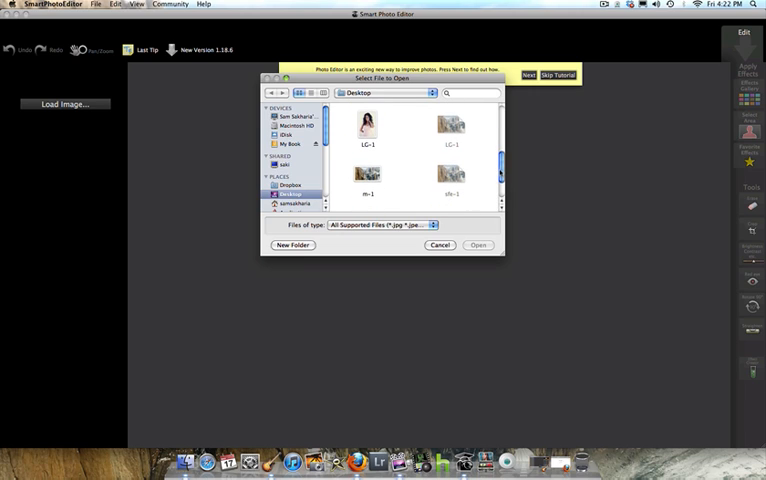
pyautogui.click(364, 188)
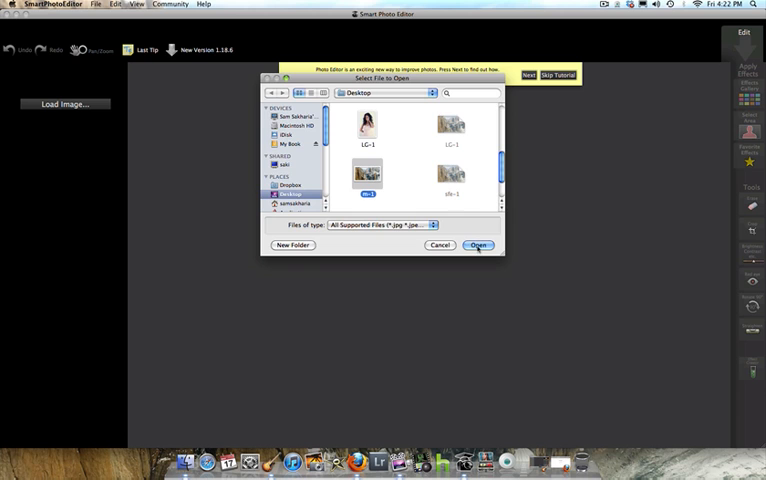
pyautogui.click(483, 245)
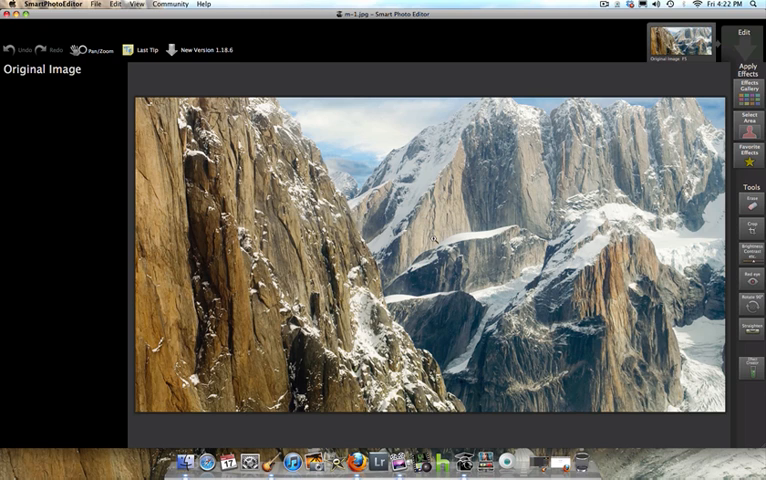
pyautogui.moveTo(483, 265)
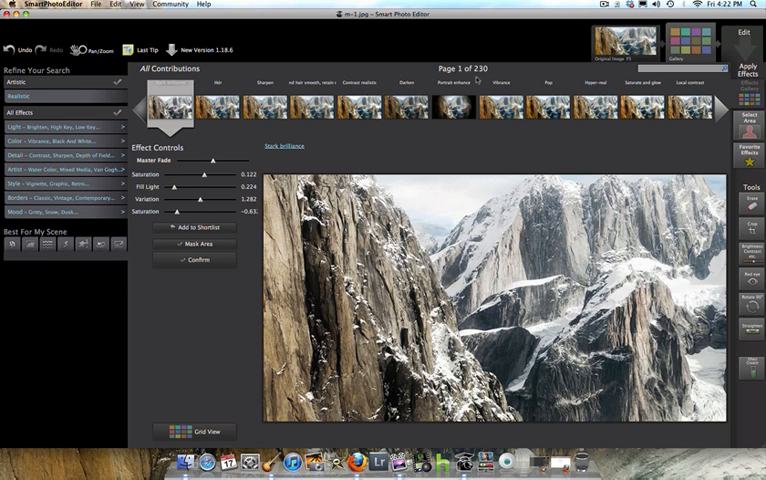
pyautogui.moveTo(490, 145)
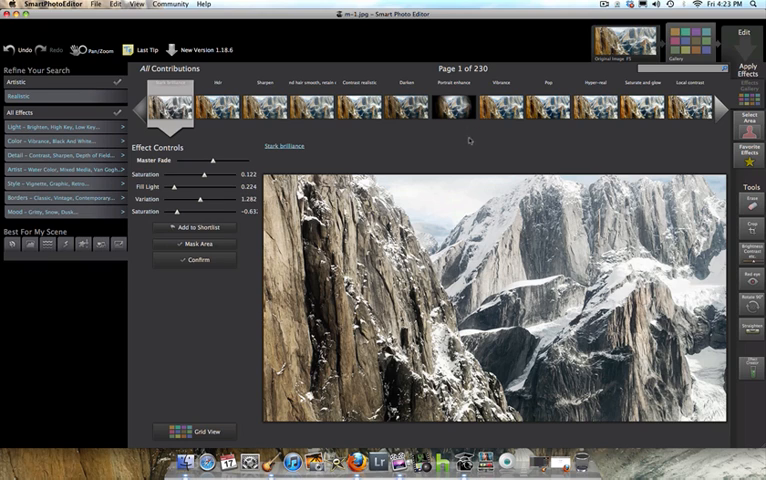
pyautogui.moveTo(470, 139)
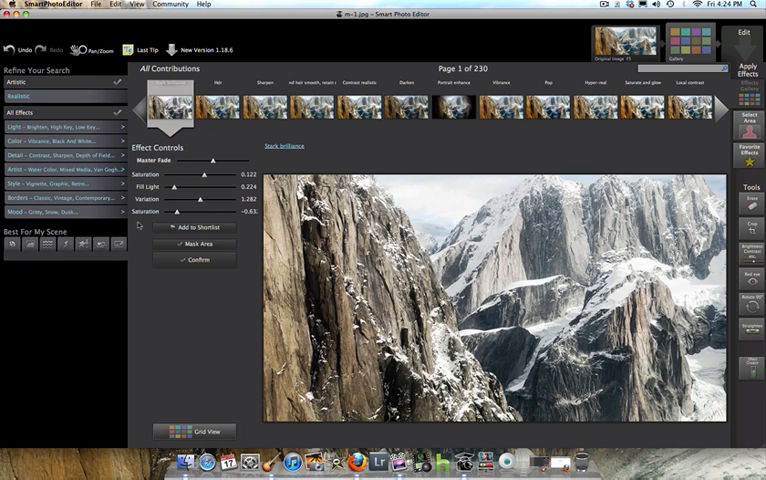
# Apply the Contrast realistic effect from the grid view, giving linear contrast 0.154.
pyautogui.click(208, 432)
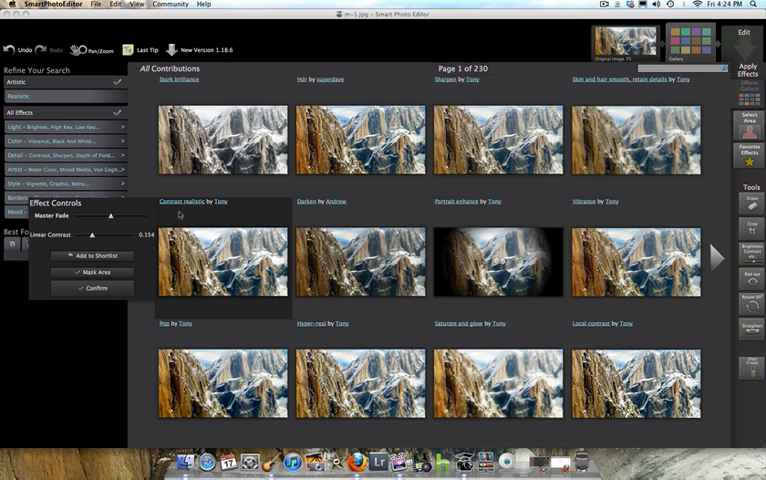
pyautogui.moveTo(221, 206)
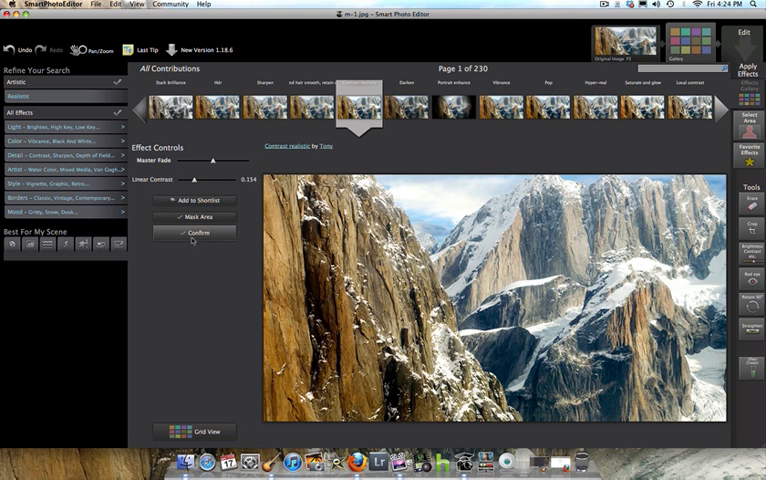
pyautogui.click(195, 233)
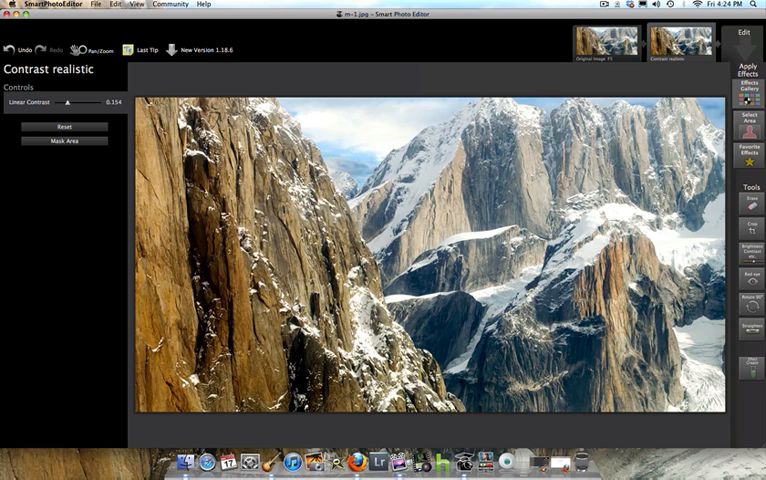
# Stack the Darken effect by Andrew, with brightness −0.66 and fill light 0.310.
pyautogui.click(746, 85)
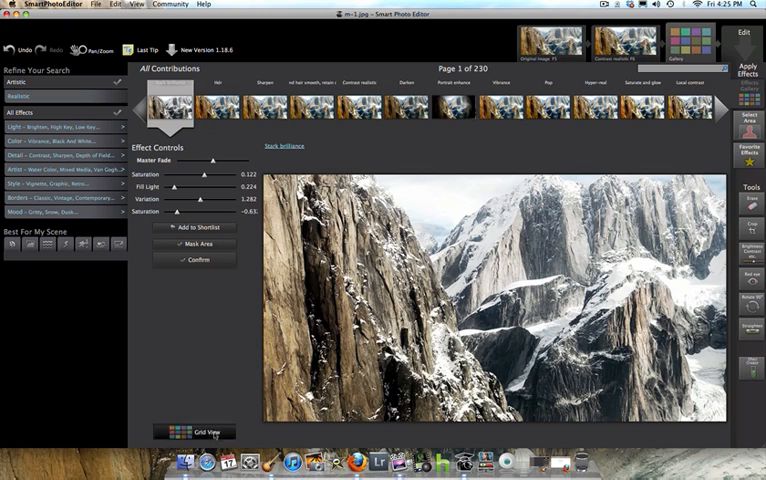
pyautogui.click(205, 429)
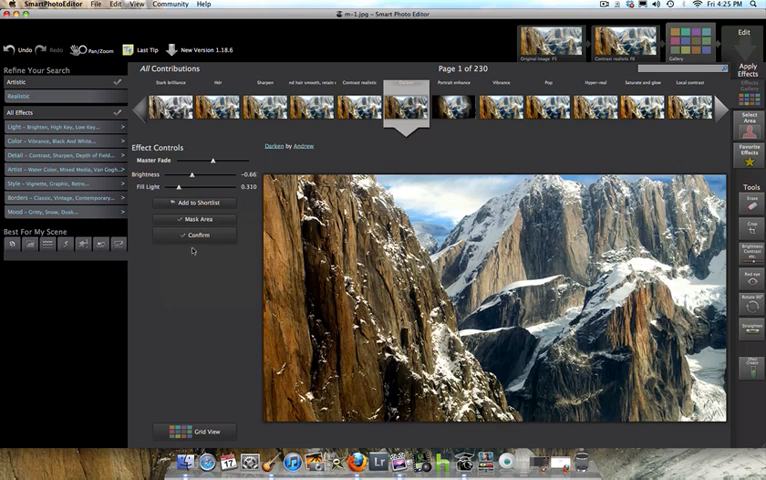
pyautogui.click(193, 235)
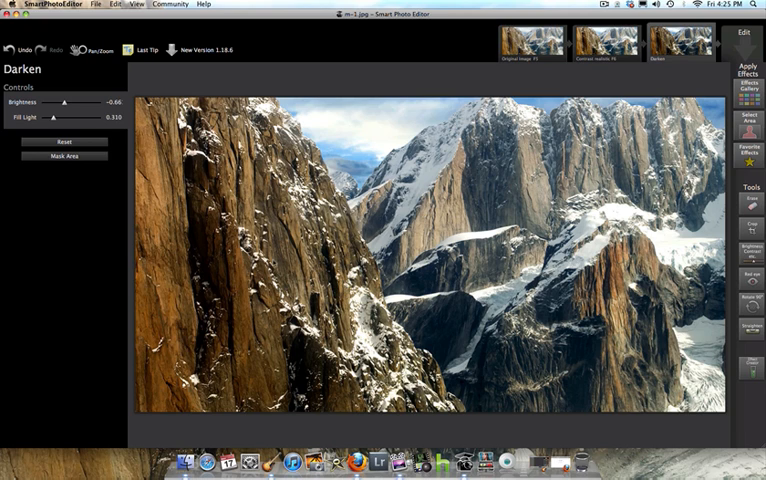
pyautogui.click(743, 90)
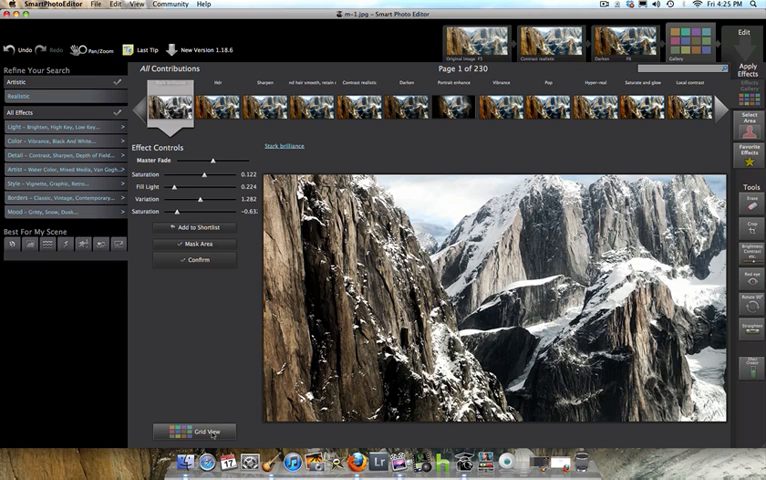
# Apply the Hdr effect by superdave with filter 0.553 over the darkened photo.
pyautogui.click(187, 431)
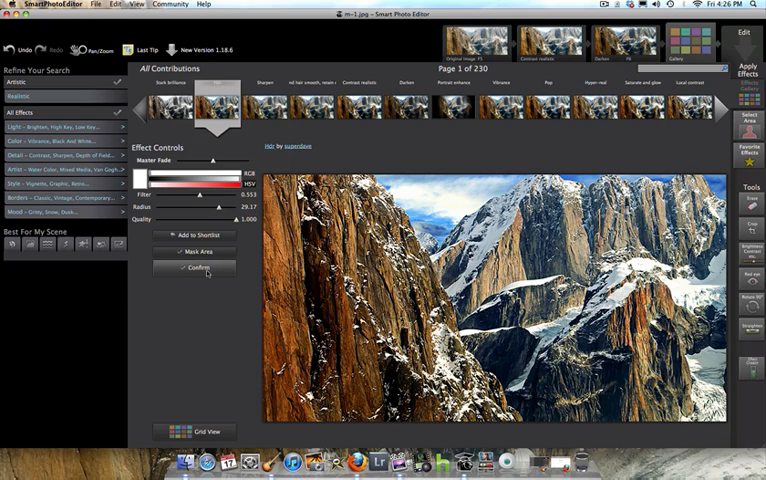
pyautogui.click(195, 267)
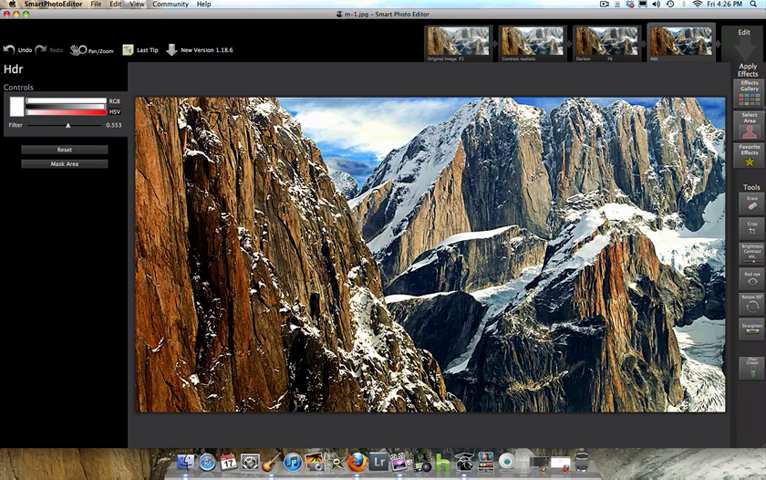
# Add Accentuate lighting from gallery page 2 (merge 0.196, radius 53.50).
pyautogui.click(747, 71)
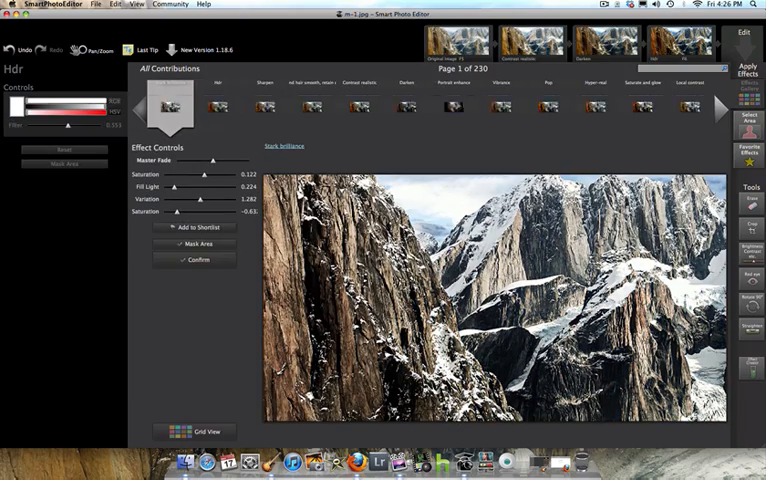
pyautogui.click(202, 431)
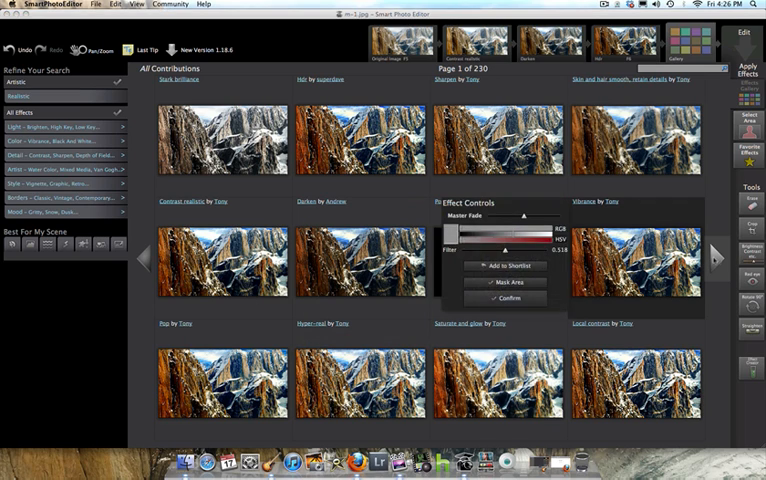
pyautogui.click(713, 256)
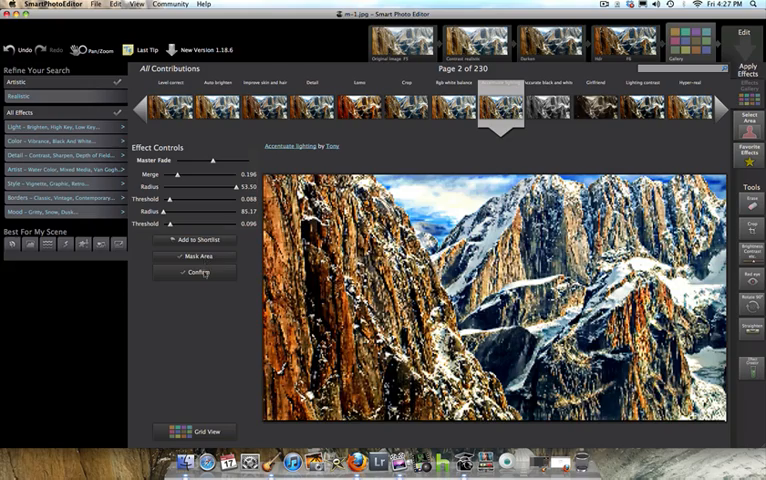
pyautogui.click(199, 286)
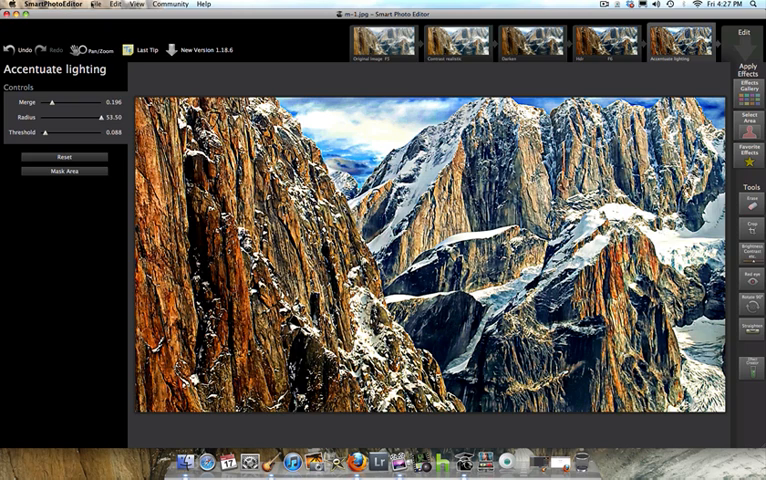
pyautogui.click(103, 6)
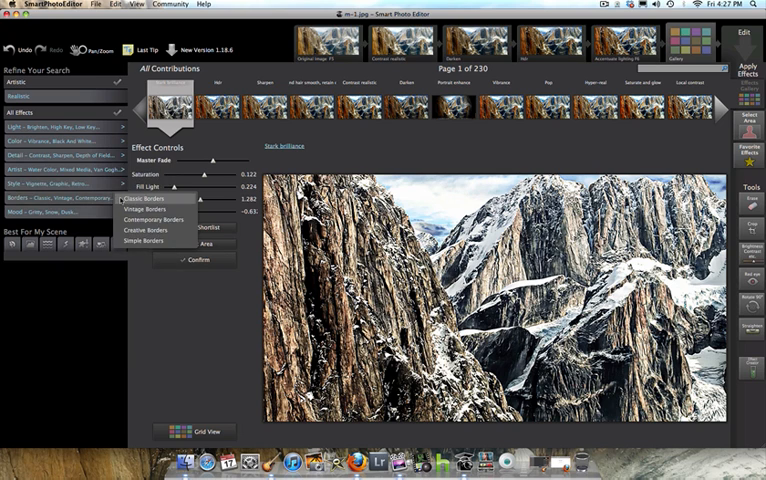
# Apply the Black border from Classic Borders, with padded area 107.7.
pyautogui.click(143, 207)
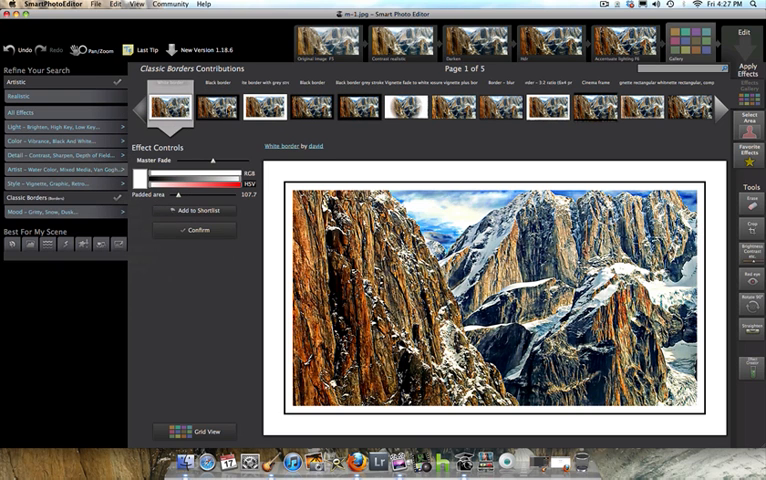
pyautogui.click(228, 120)
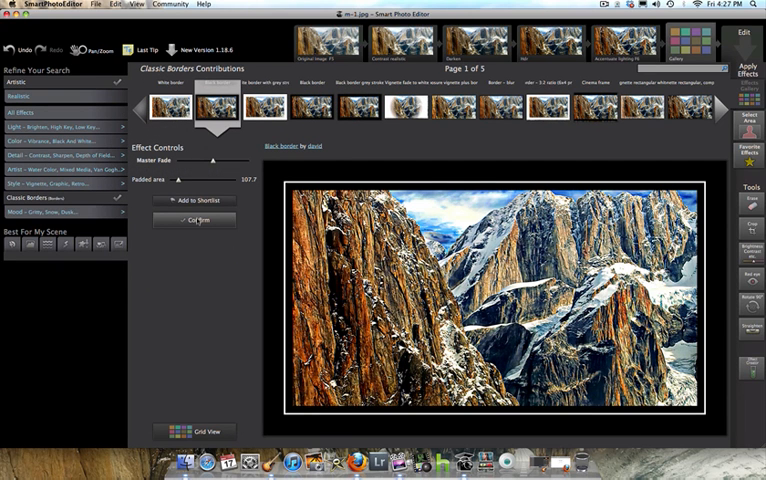
pyautogui.click(195, 220)
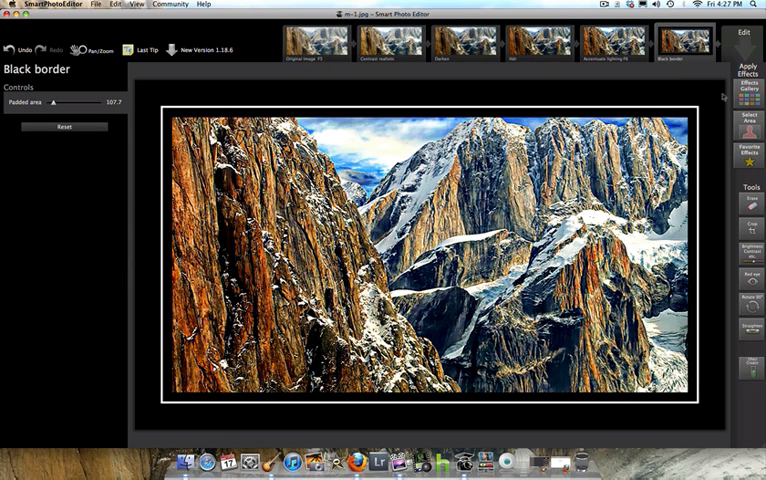